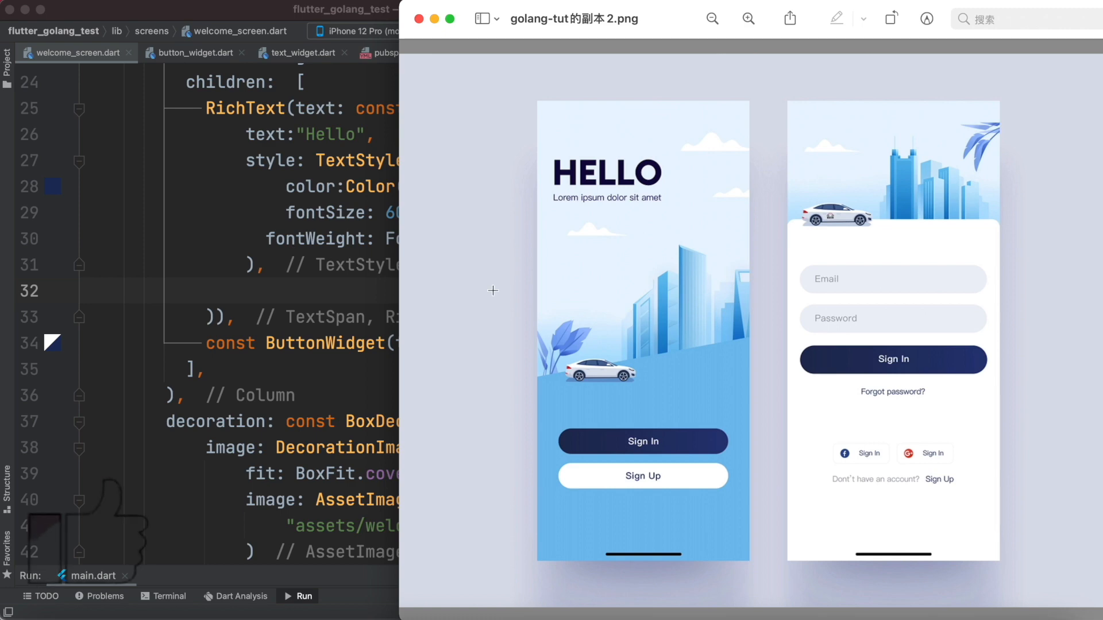
{"action": "mouse_move", "coordinate": [624, 211]}
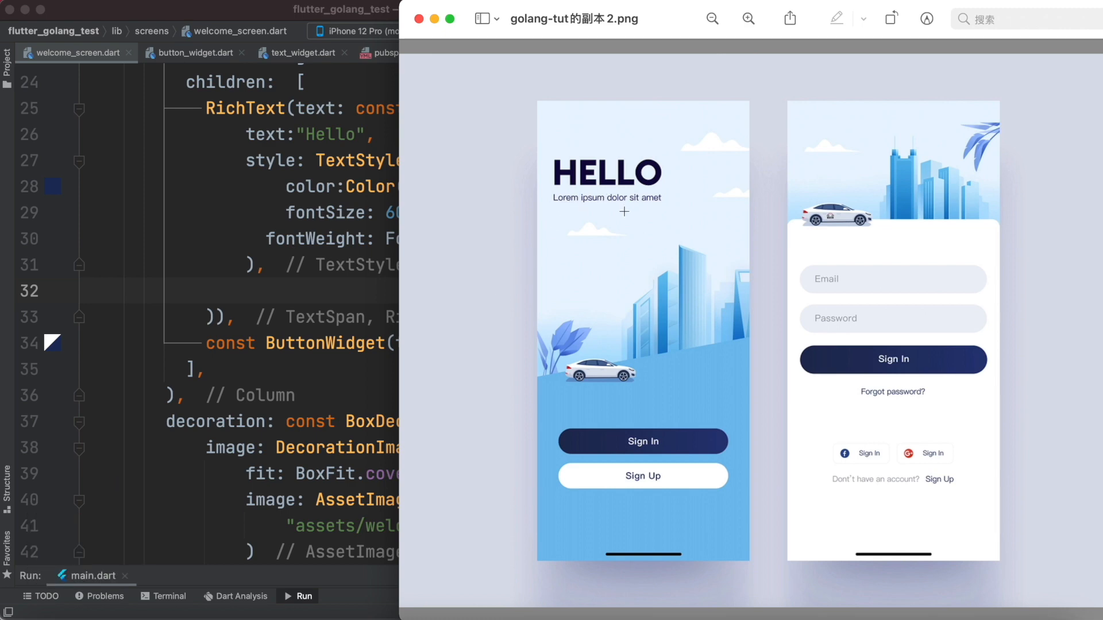
{"action": "mouse_move", "coordinate": [578, 202]}
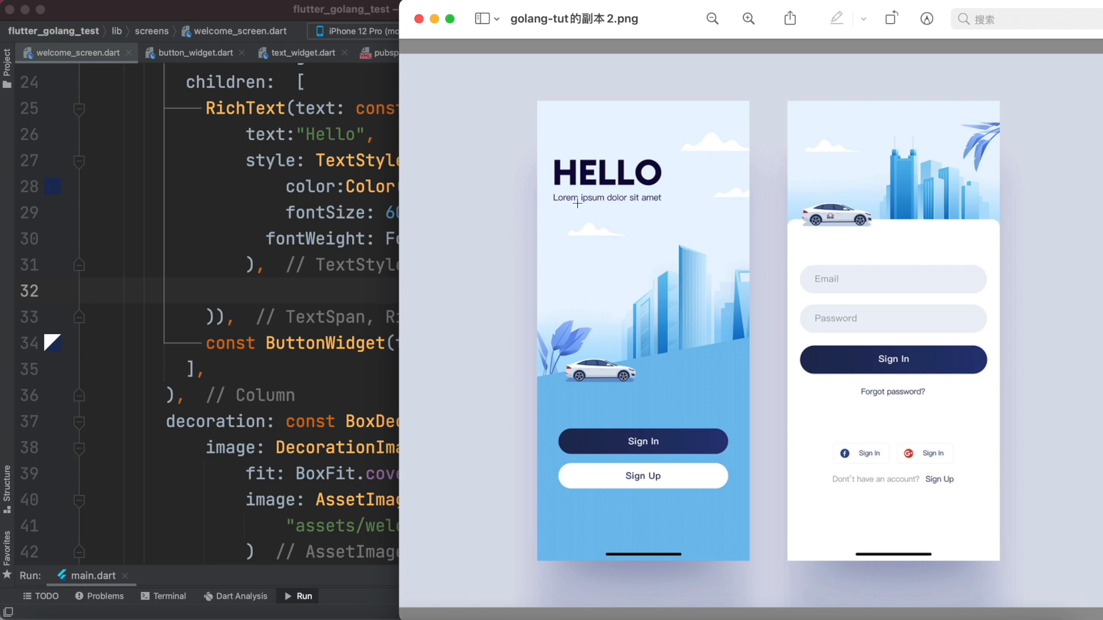
{"action": "mouse_move", "coordinate": [607, 125]}
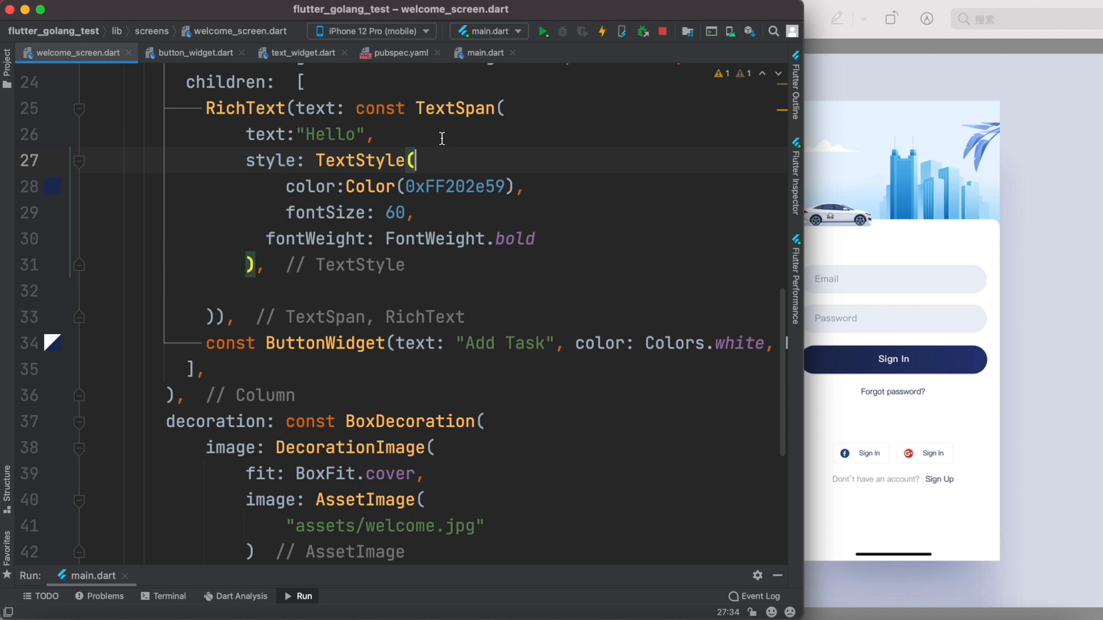
Add a child TextSpan '\nstart your beautiful day' with color 0xFF2e3253 and fontSize 14 under Hello.
{"action": "double_click", "coordinate": [456, 108]}
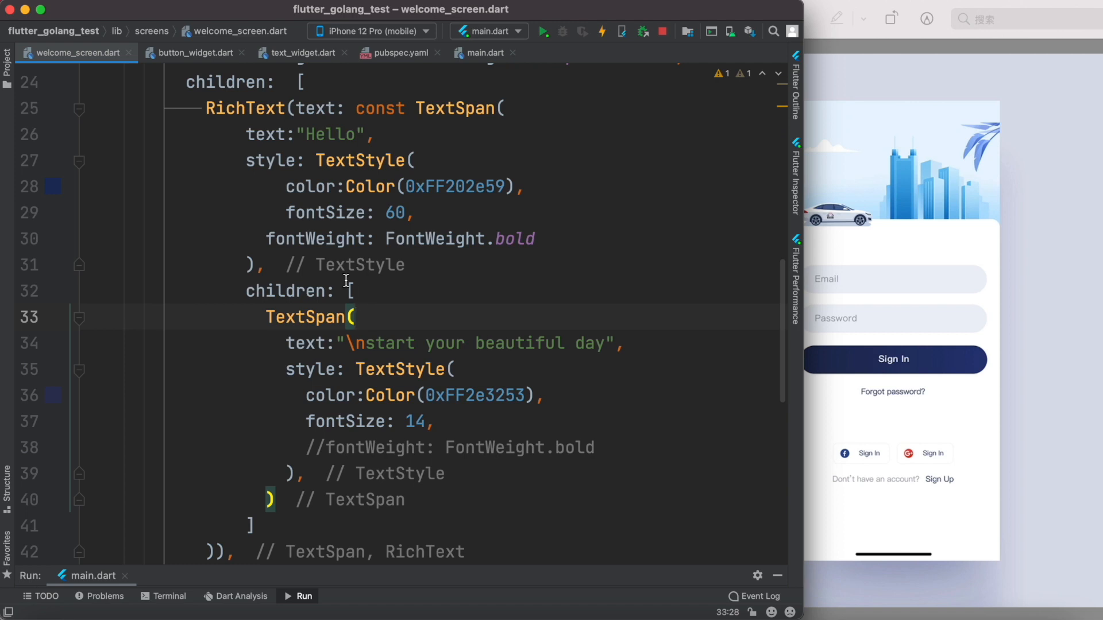
{"action": "mouse_move", "coordinate": [430, 306]}
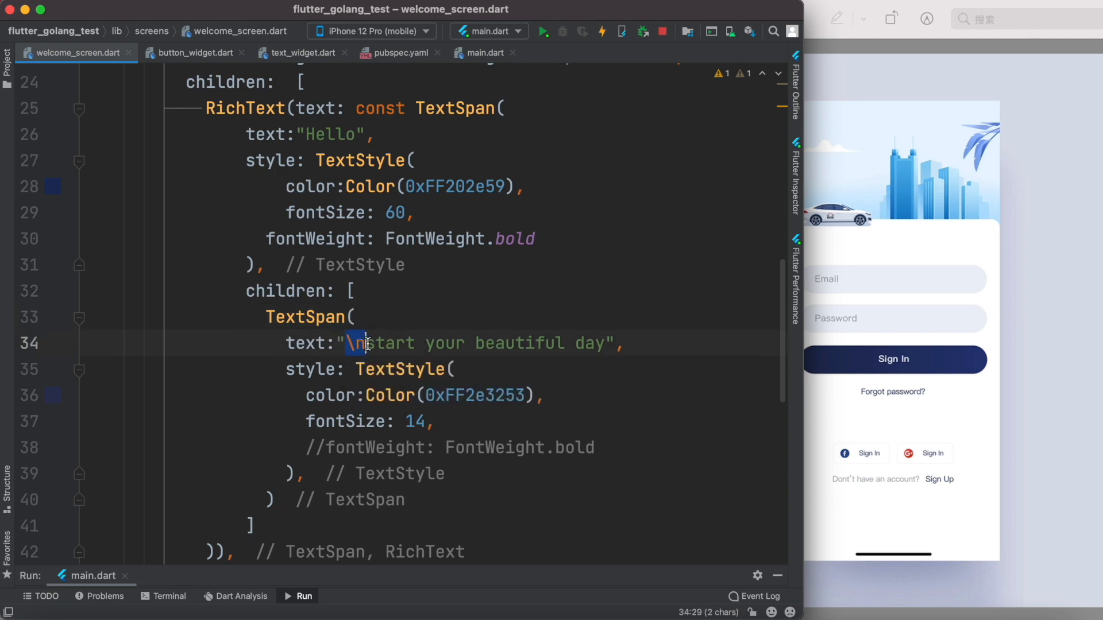
{"action": "double_click", "coordinate": [324, 212]}
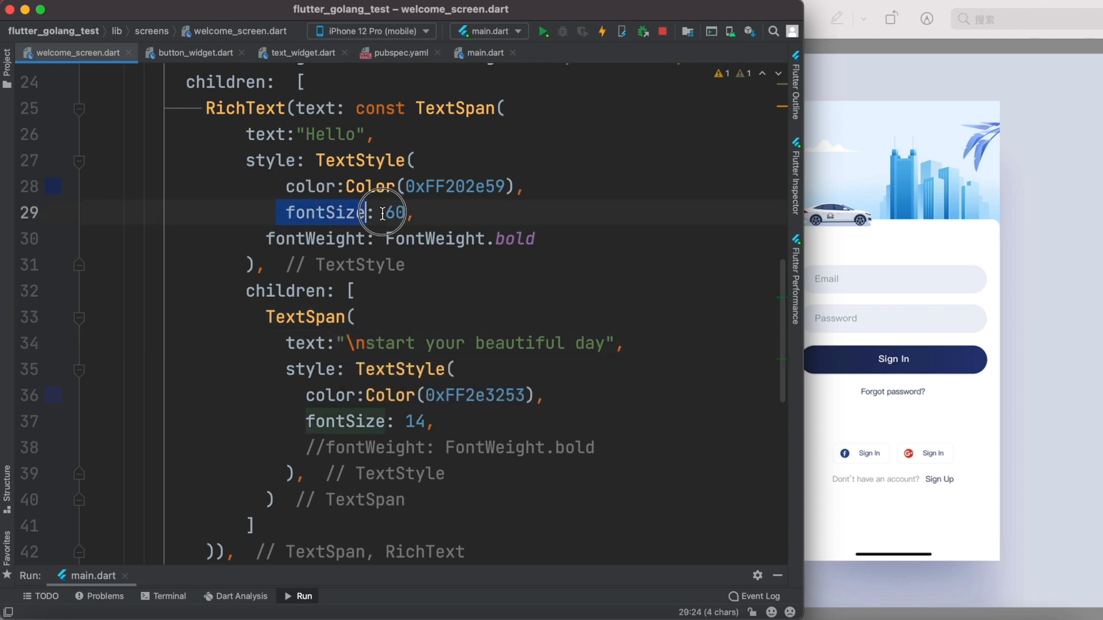
{"action": "left_click", "coordinate": [435, 421]}
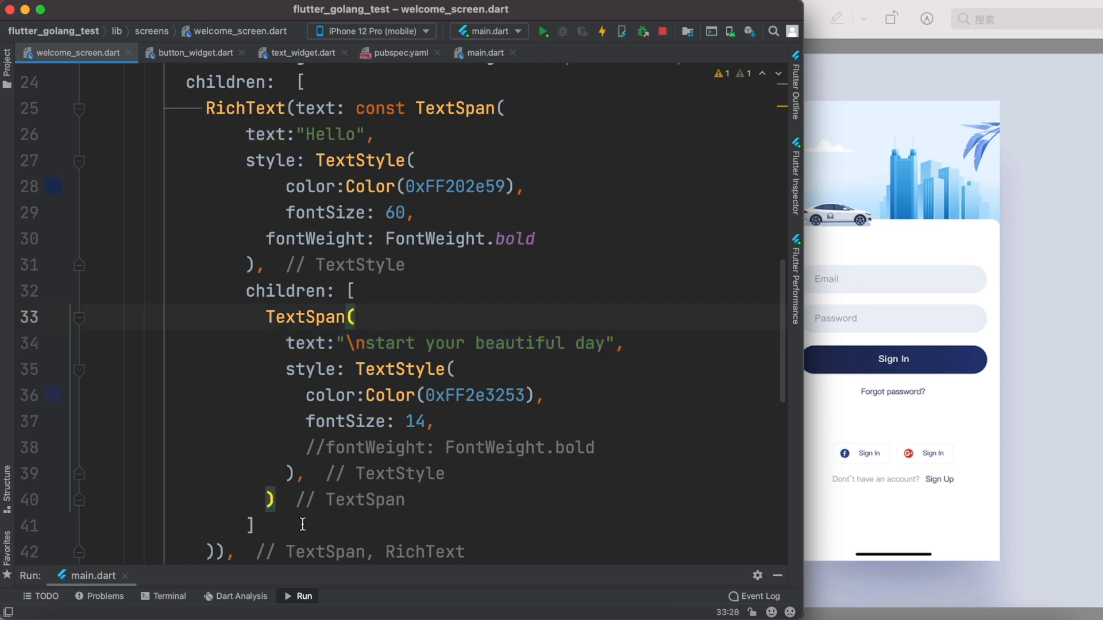
{"action": "mouse_move", "coordinate": [296, 489]}
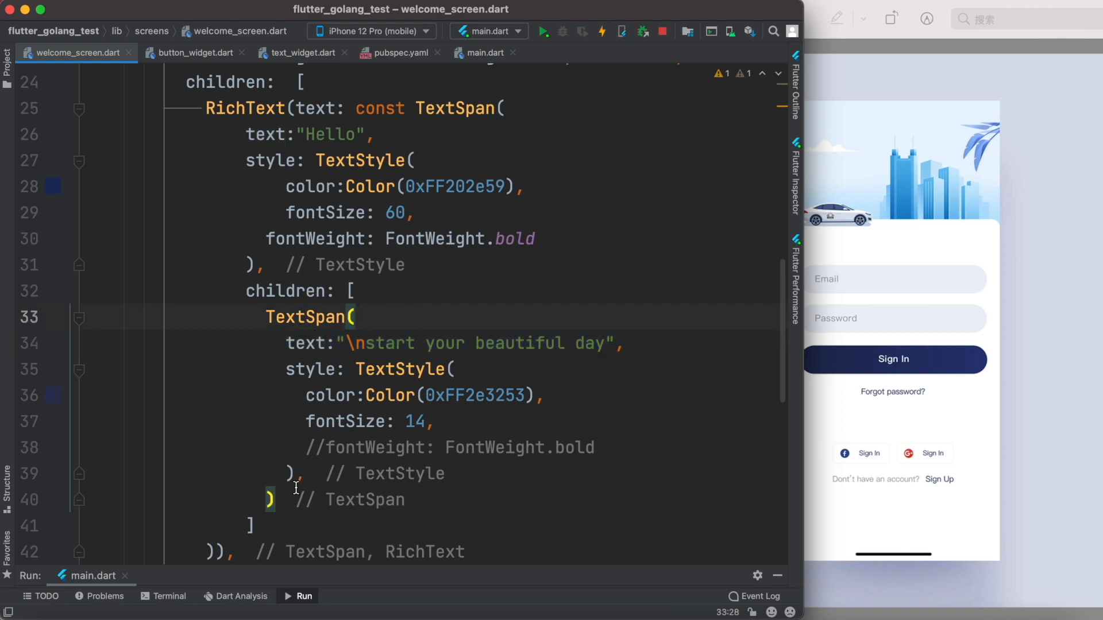
{"action": "scroll", "scroll_direction": "down", "scroll_amount": 3}
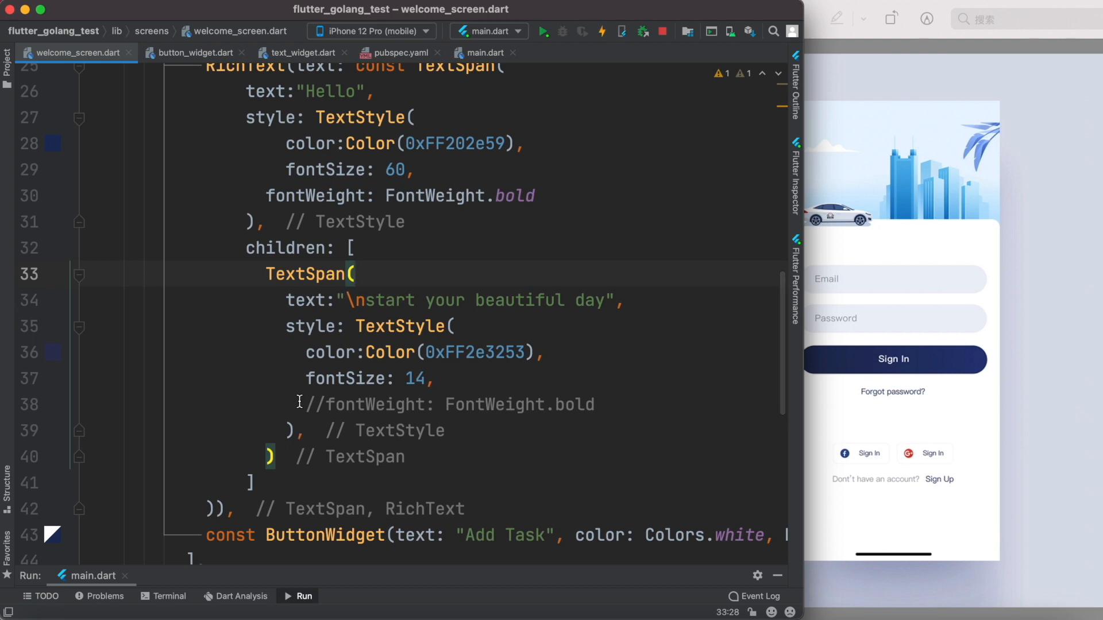
Hot reload to view the app in the simulator, then set the tagline color to Colors.redAccent.
{"action": "left_click", "coordinate": [503, 372]}
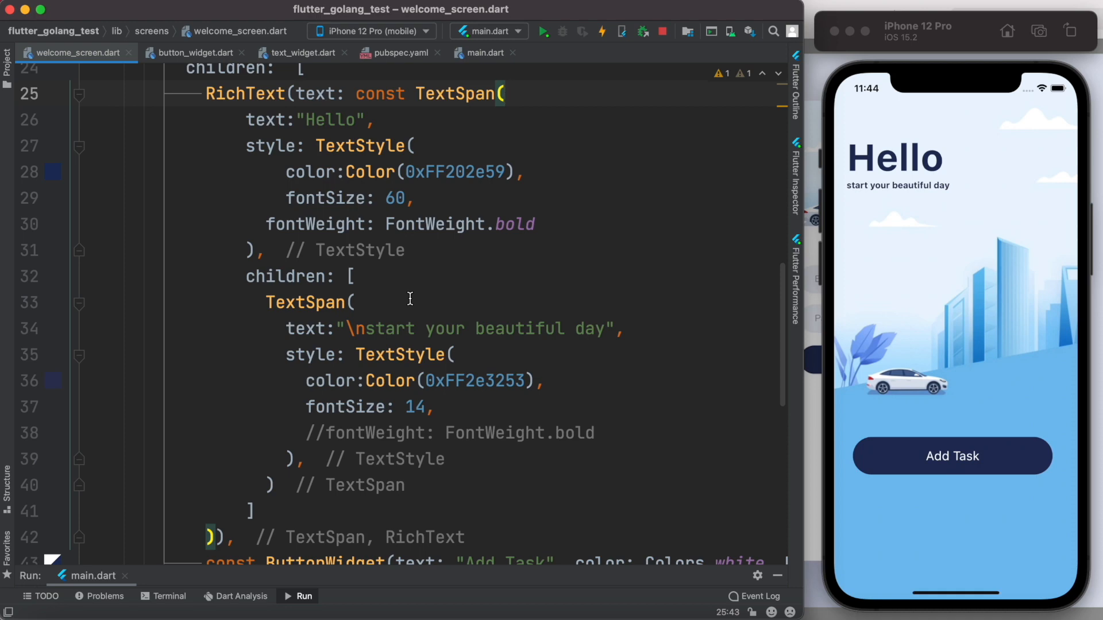
{"action": "double_click", "coordinate": [244, 93]}
{"action": "type", "text": "s.redAccent"}
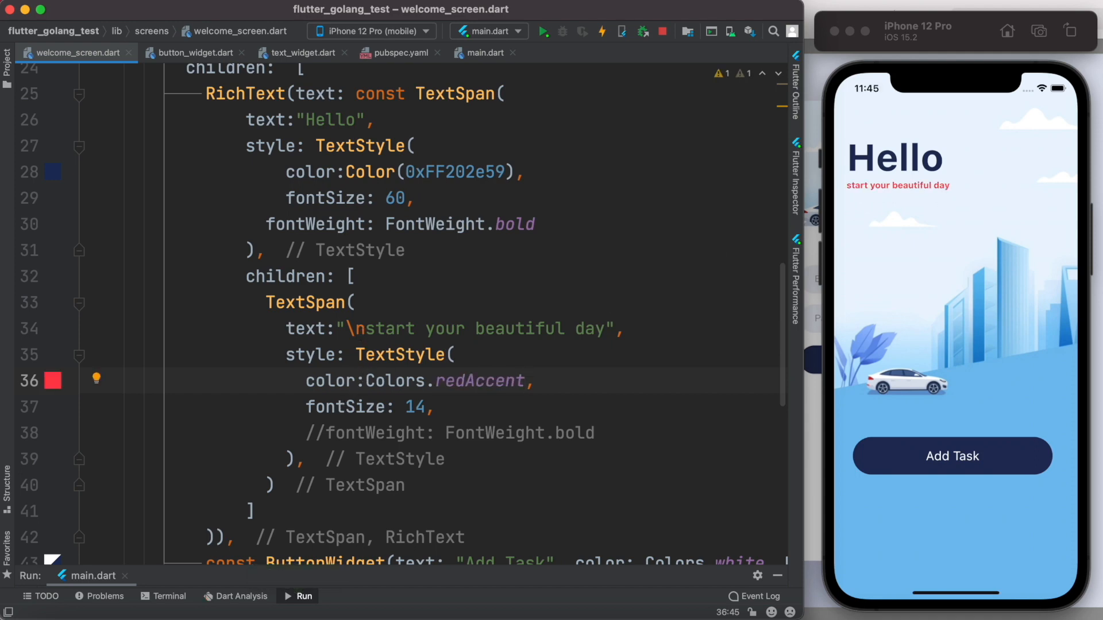
Remove the \n from the tagline text and hot reload to show it inline with Hello.
{"action": "double_click", "coordinate": [353, 329]}
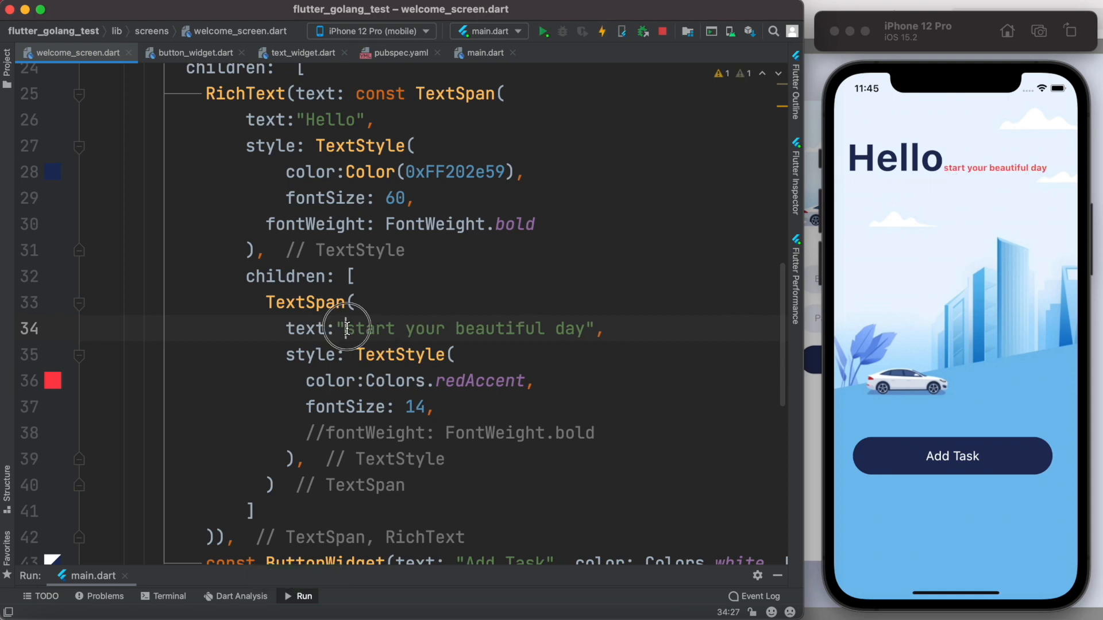
{"action": "left_click", "coordinate": [464, 355]}
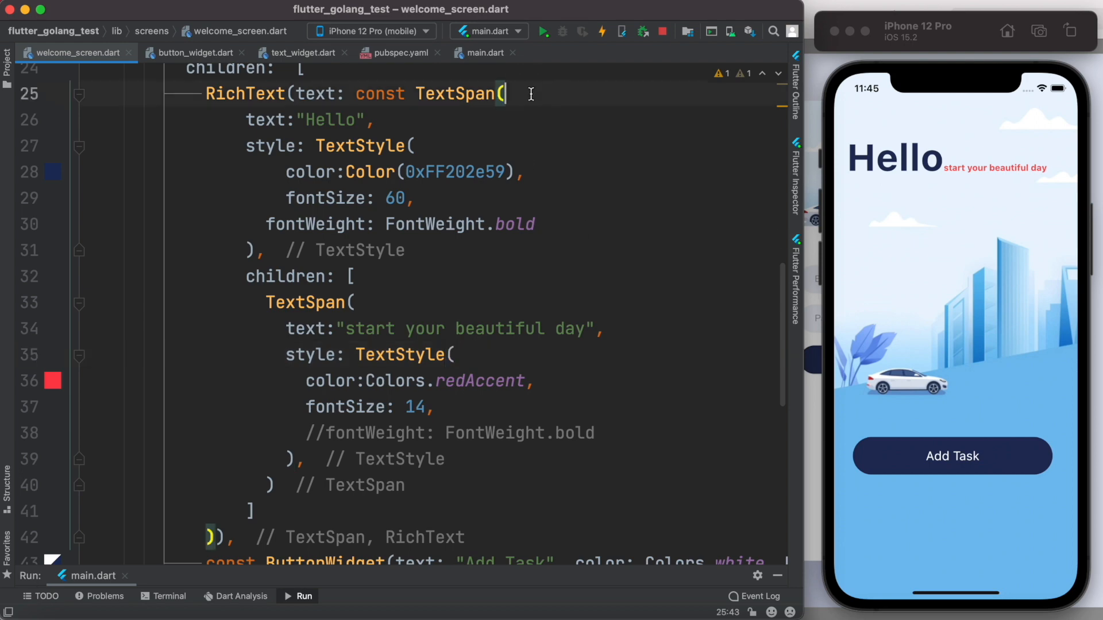
{"action": "mouse_move", "coordinate": [483, 184]}
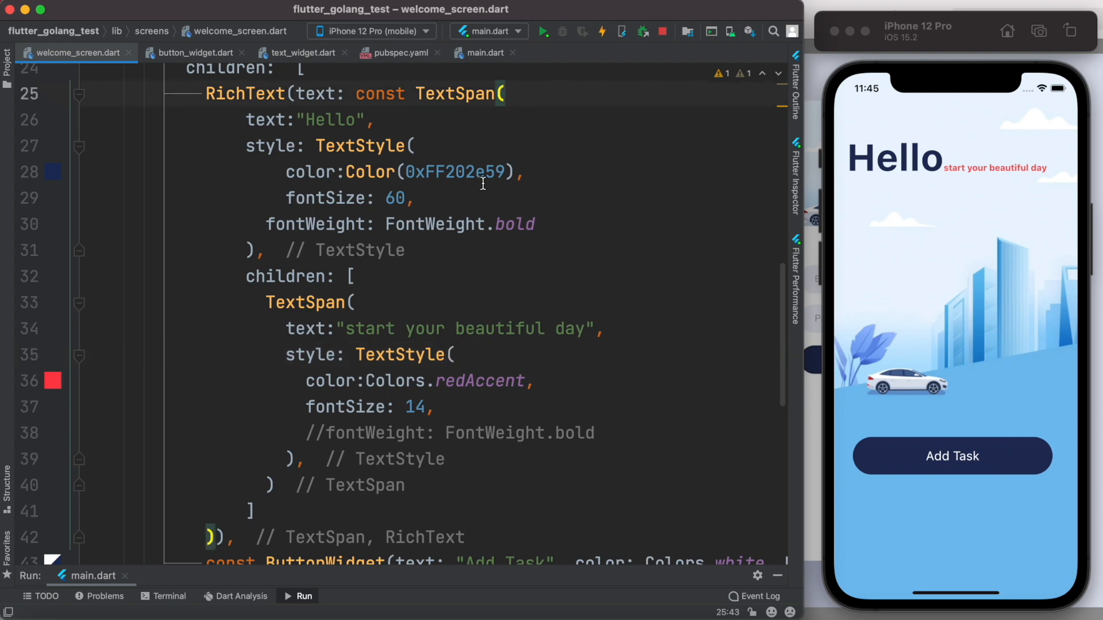
{"action": "mouse_move", "coordinate": [890, 206]}
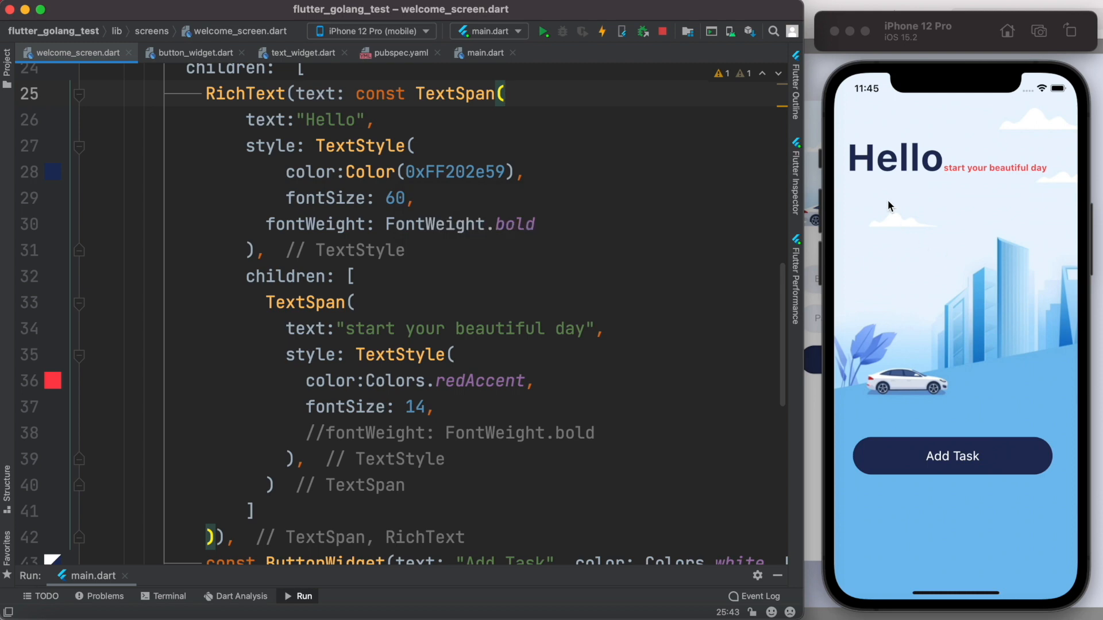